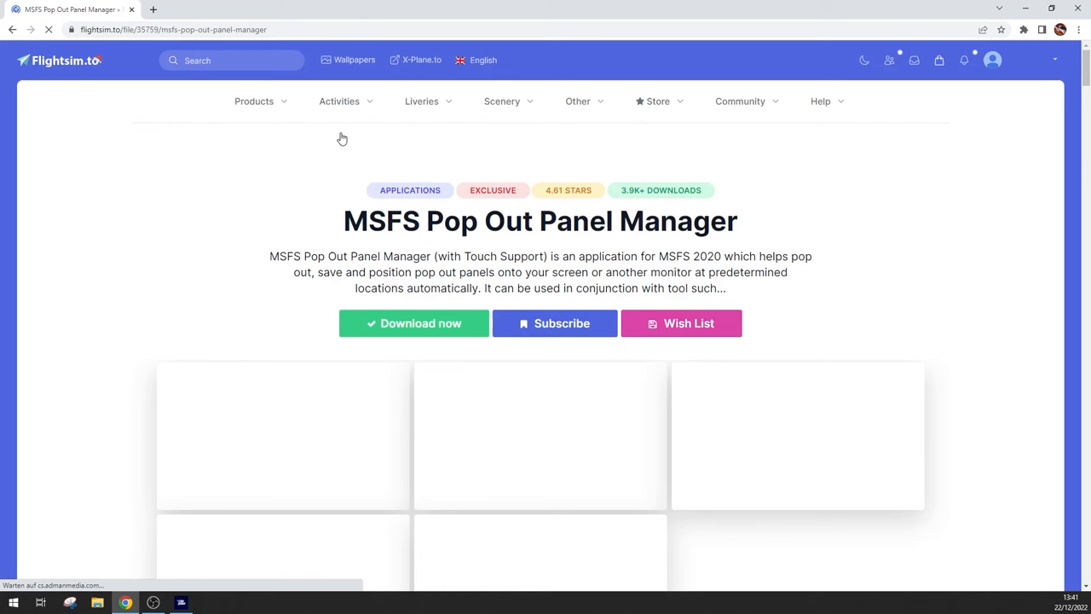
Download the Pop Out Panel Manager zip from flightsim.to and view its contents
left_click(413, 324)
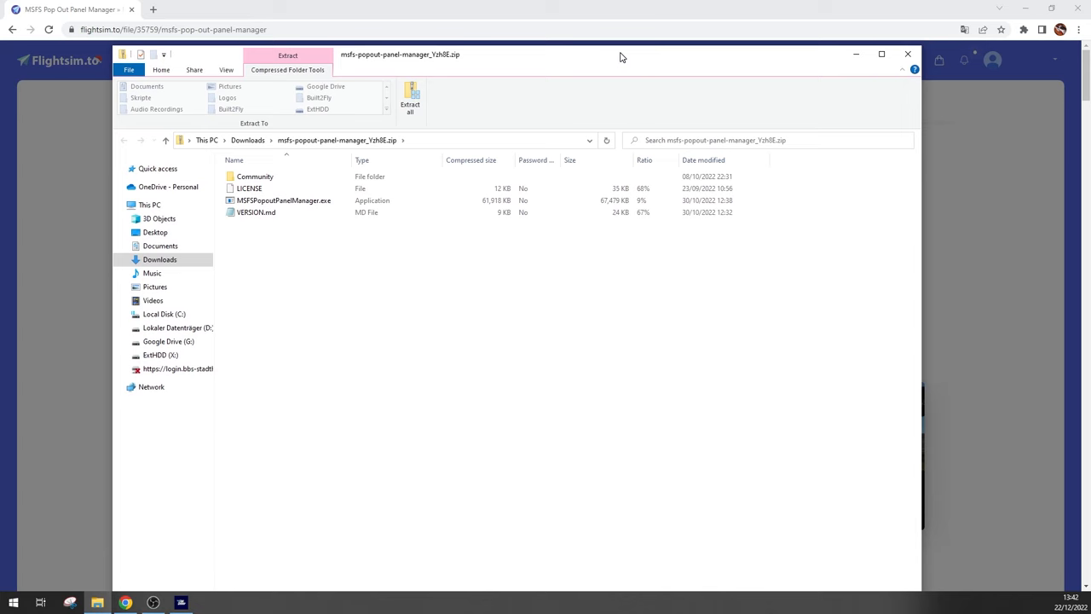
Switch from File Explorer back to the Microsoft Flight Simulator cockpit
left_click(283, 202)
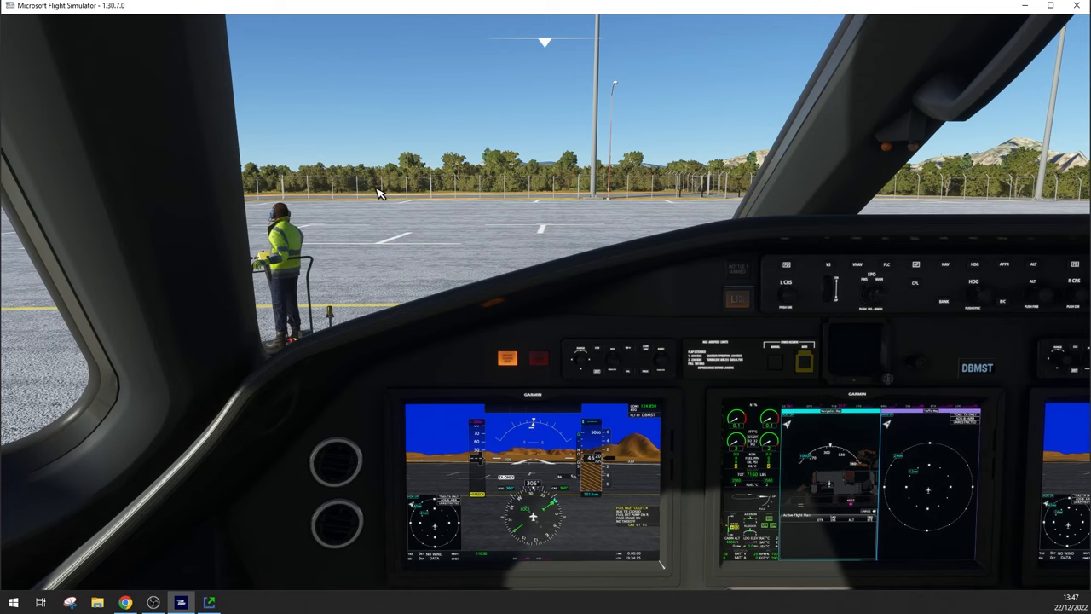
Show the Pop Out Panel Manager window, connected to MSFS, over the cockpit
left_click(208, 604)
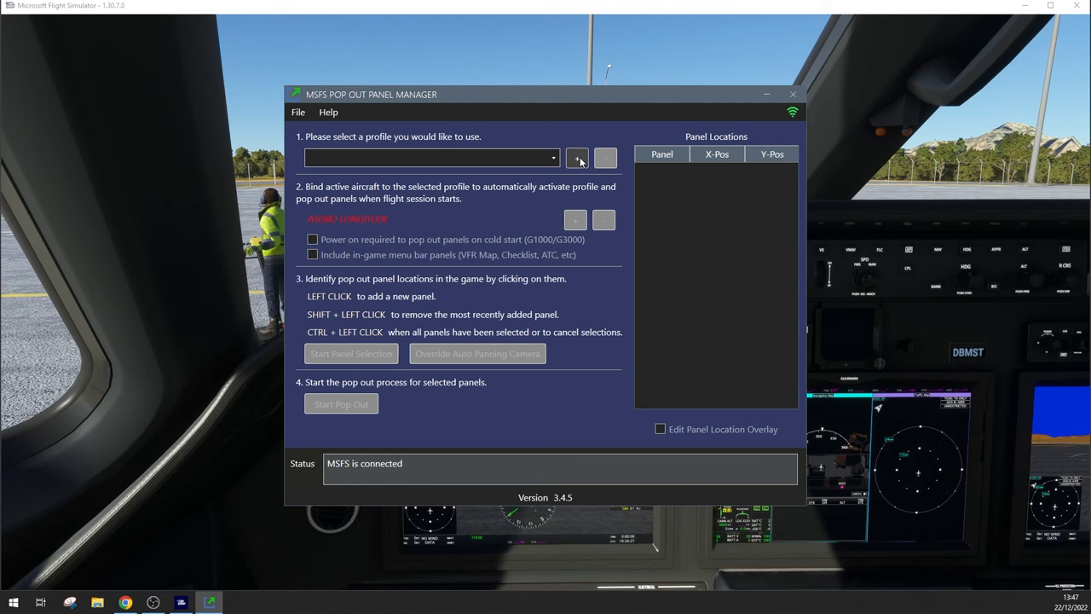
Create profile c700 for the Asobo Longitude with the GTC 570 panel and start its pop-out
left_click(576, 156)
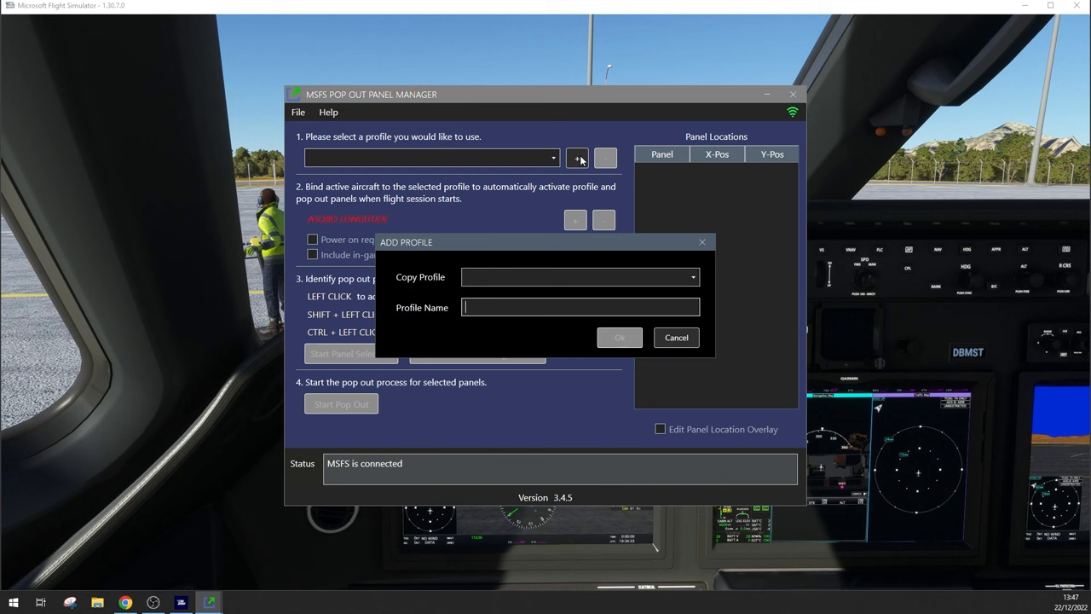
left_click(618, 338)
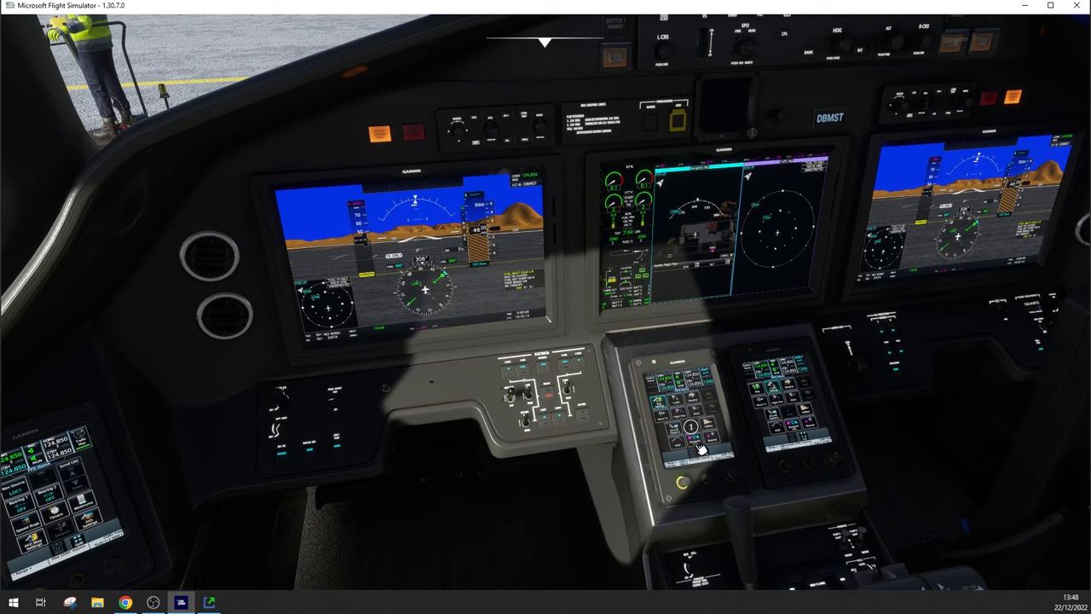
left_click(208, 603)
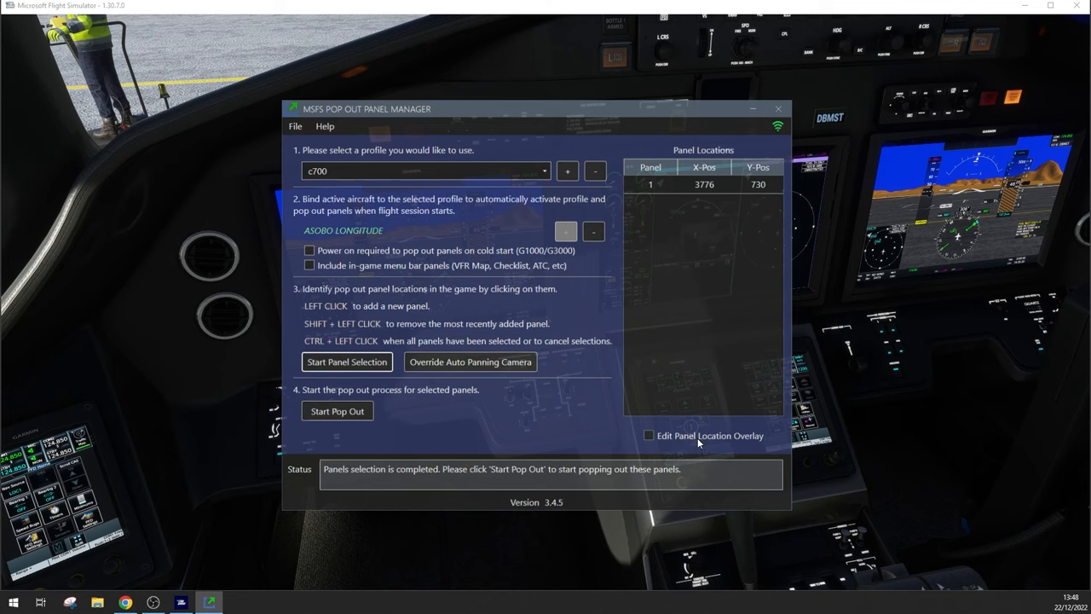
left_click(338, 409)
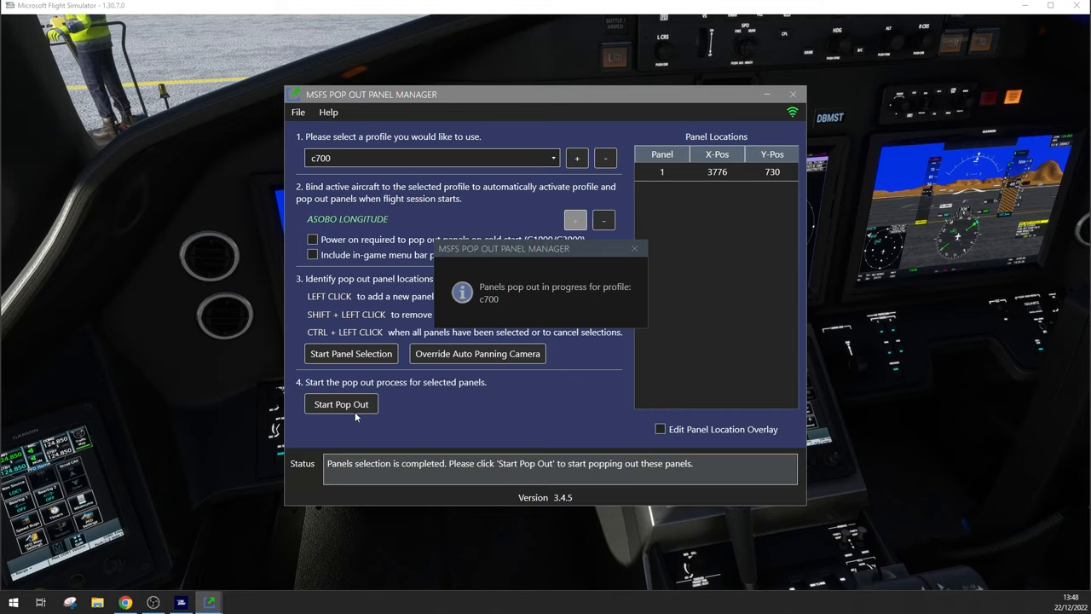